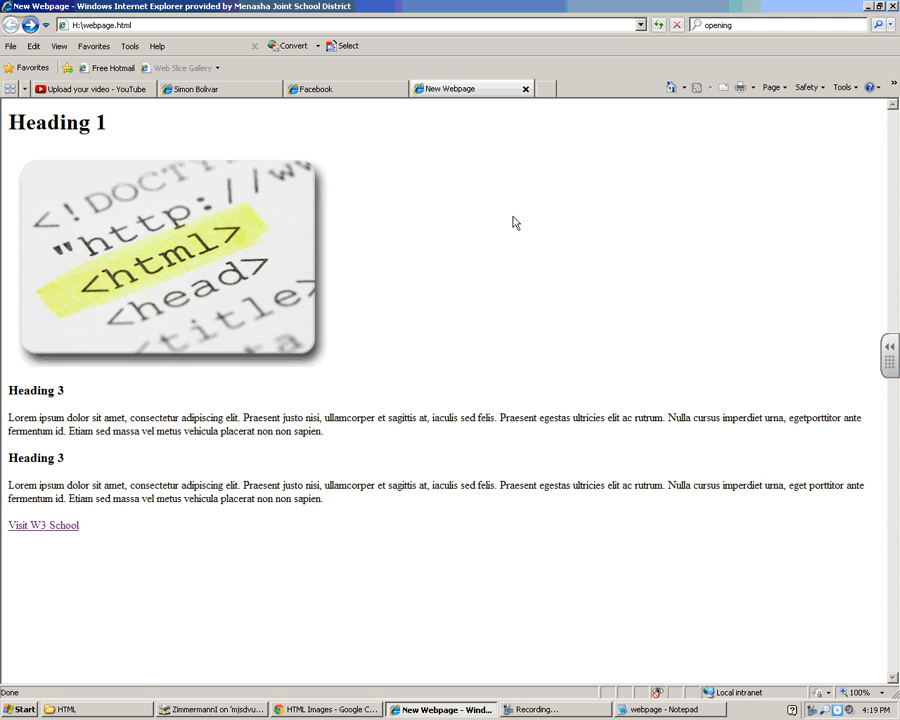
mouse_move(508, 258)
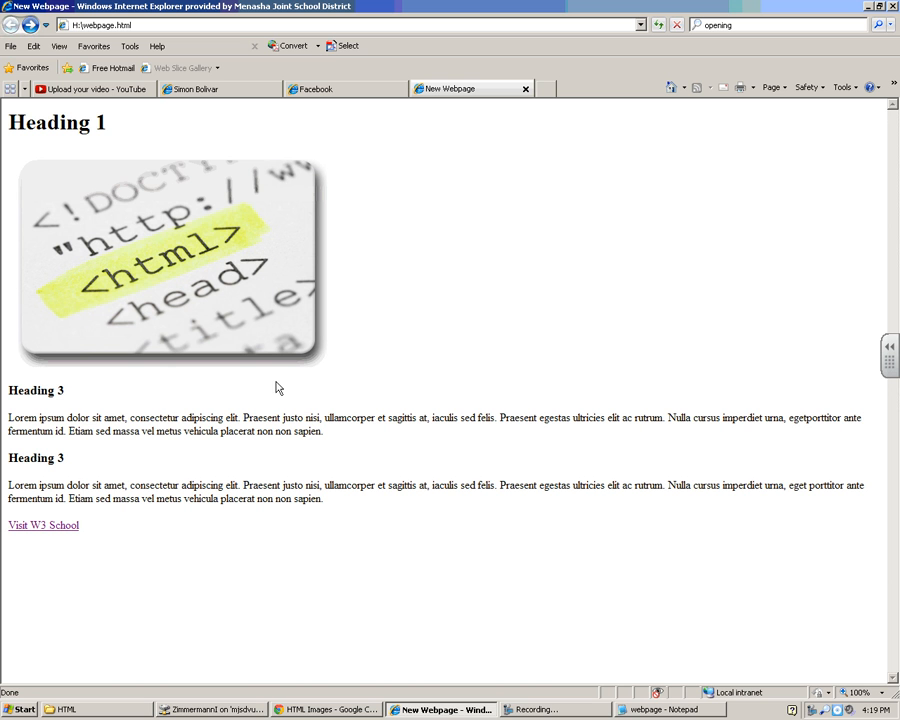
mouse_move(28, 376)
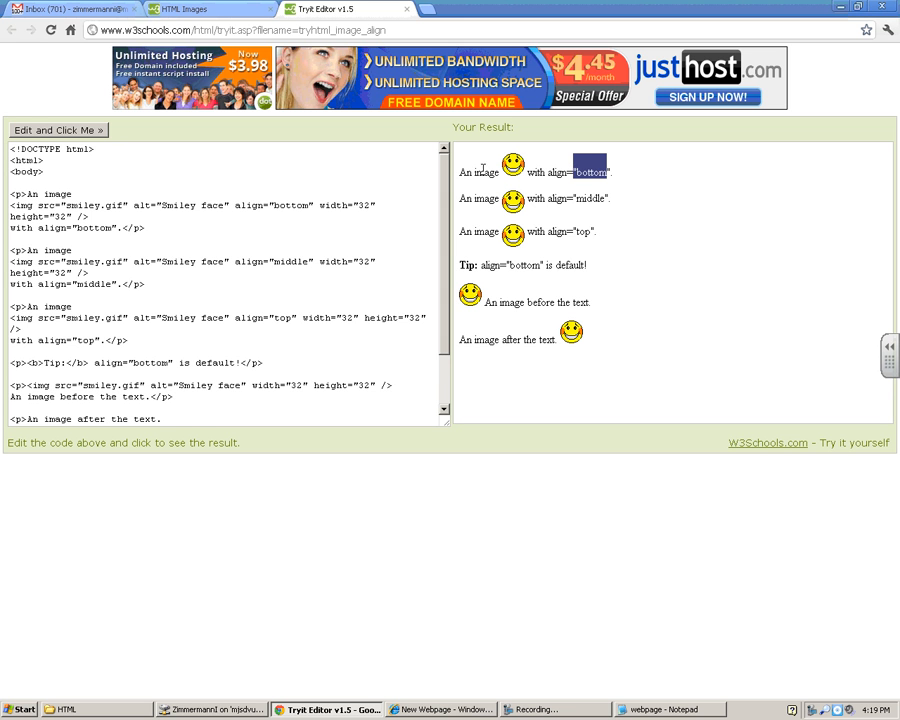
mouse_move(516, 212)
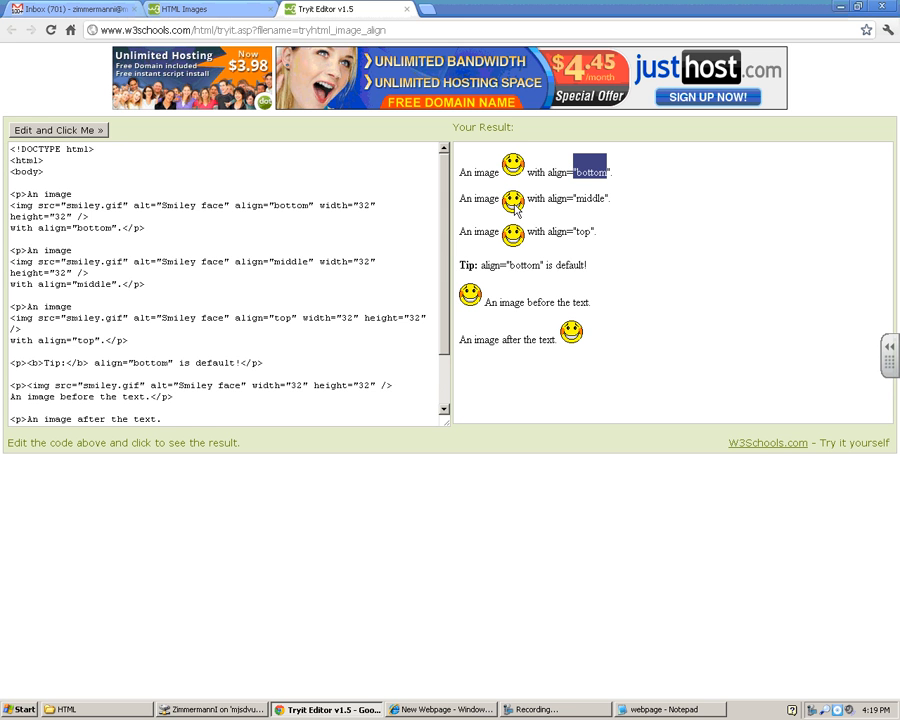
mouse_move(512, 204)
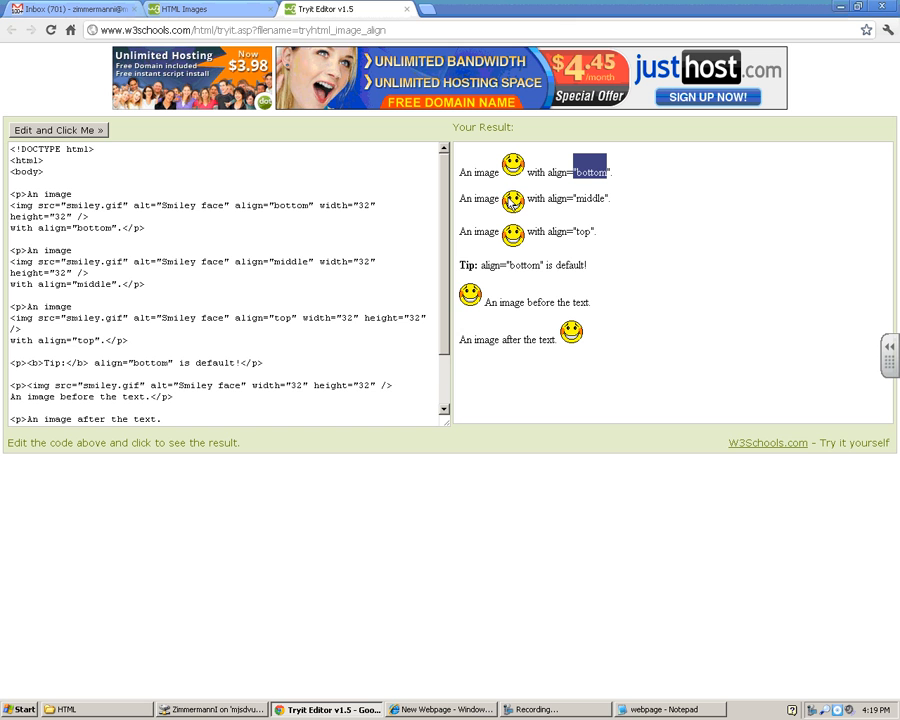
mouse_move(516, 264)
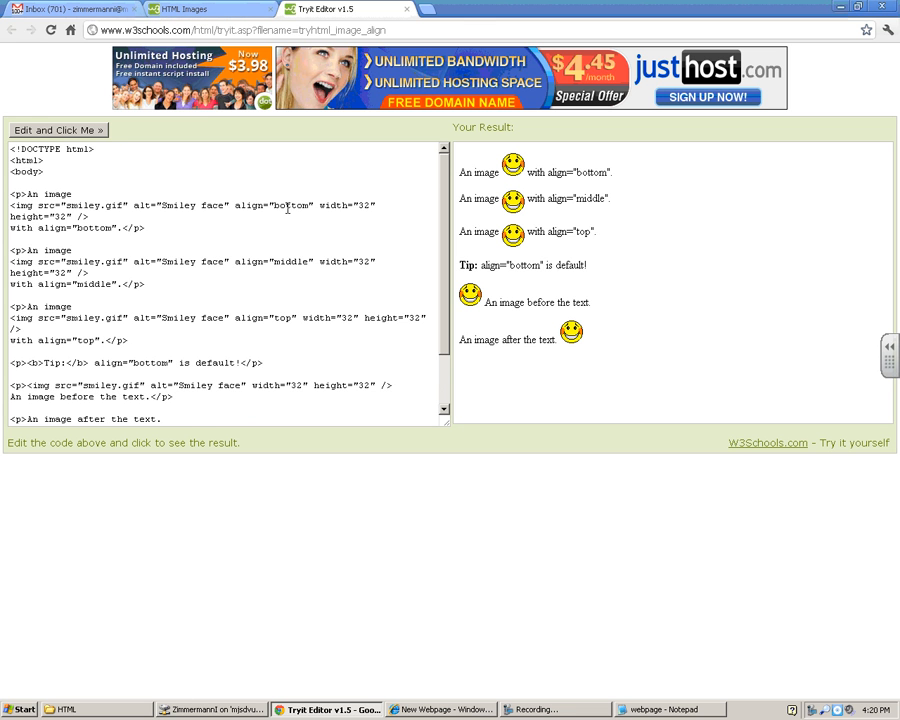
Step: Select the align attribute in the example code, then bring the Notepad webpage source forward
double_click(272, 204)
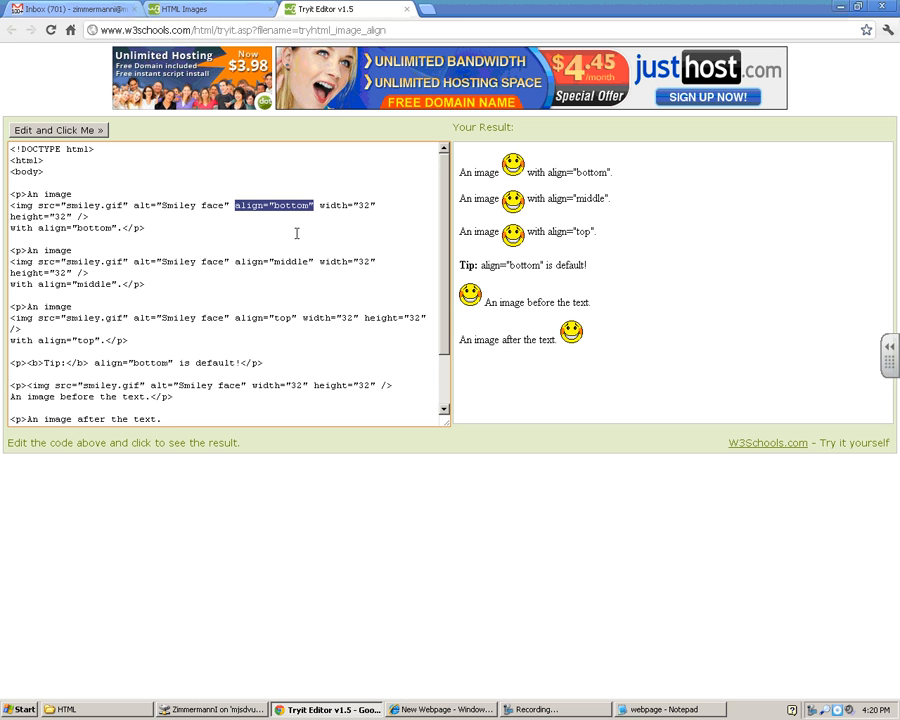
mouse_move(588, 696)
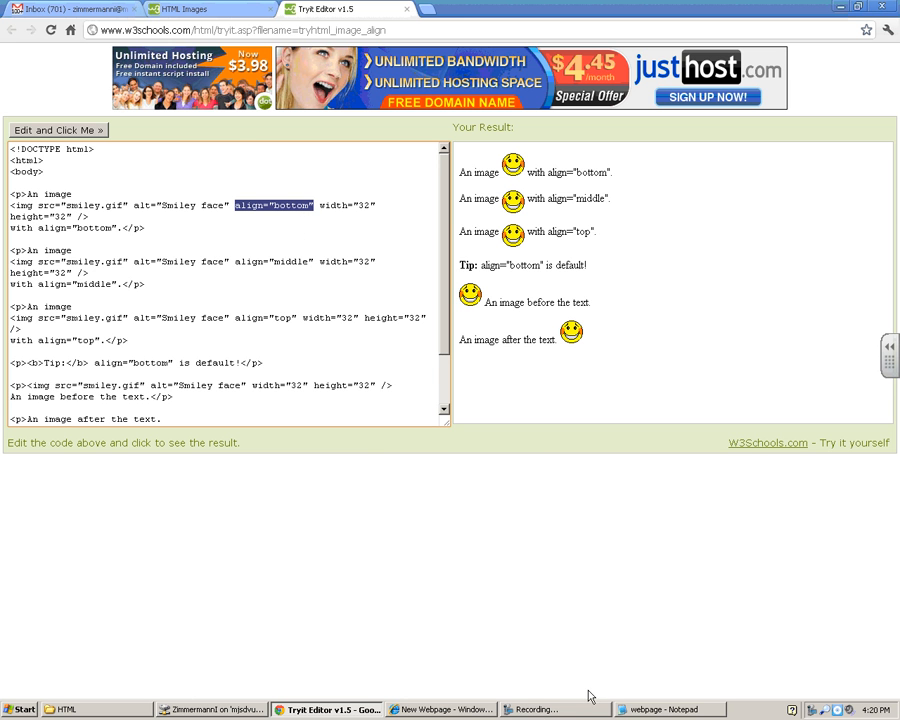
click(668, 708)
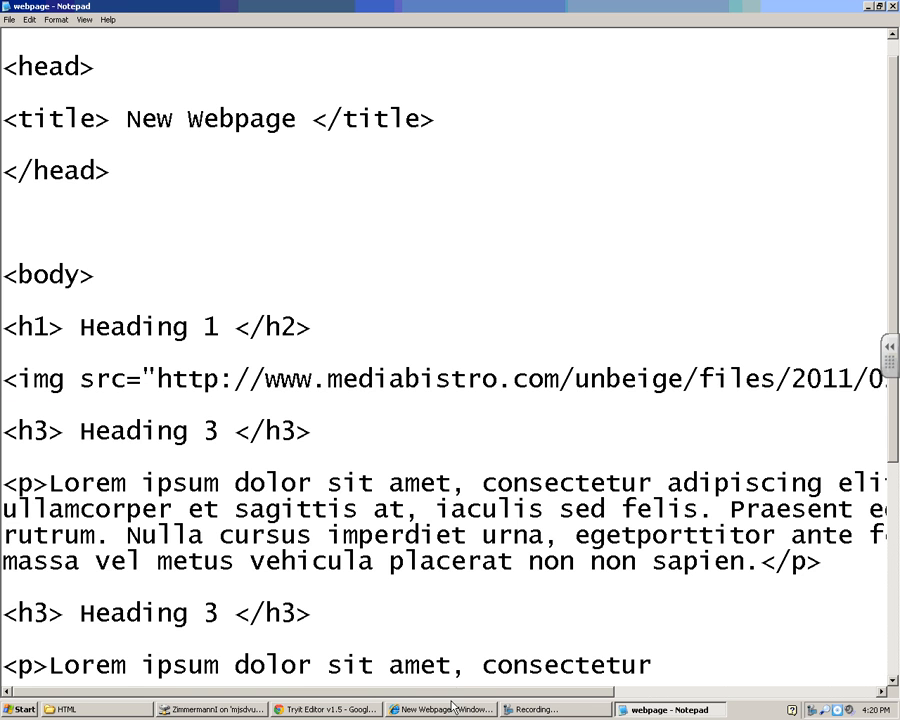
Step: Add align="left" to the img tag after its src value
scroll(right, 3)
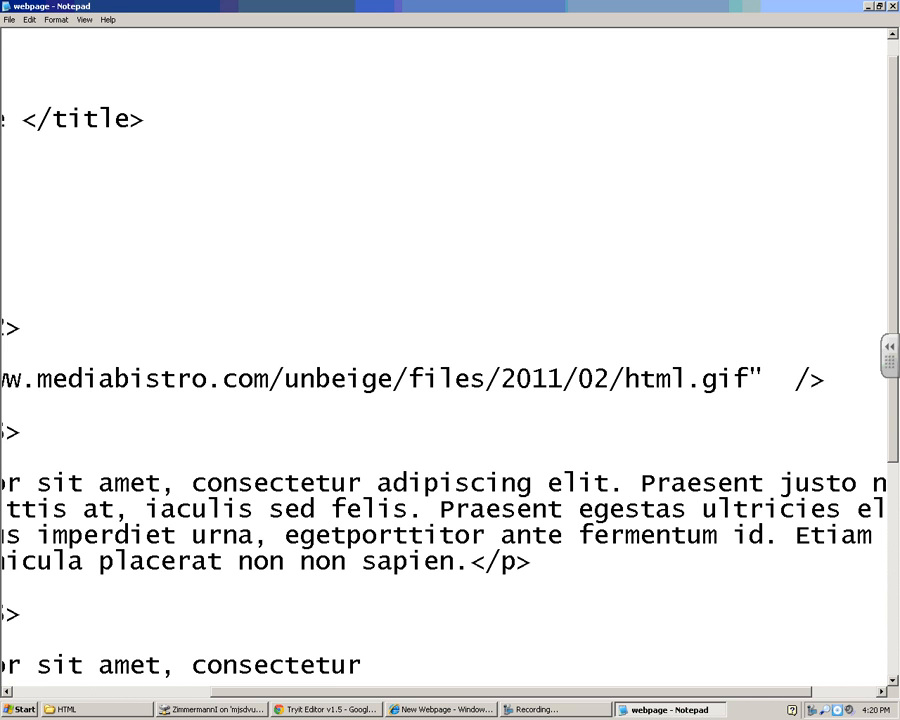
text(align)
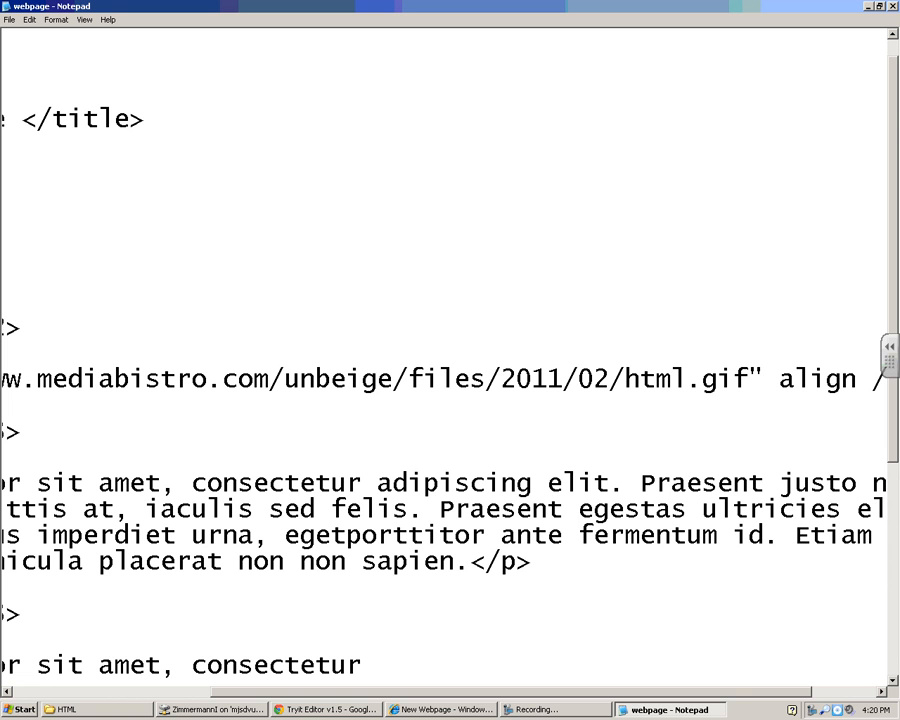
text(=)
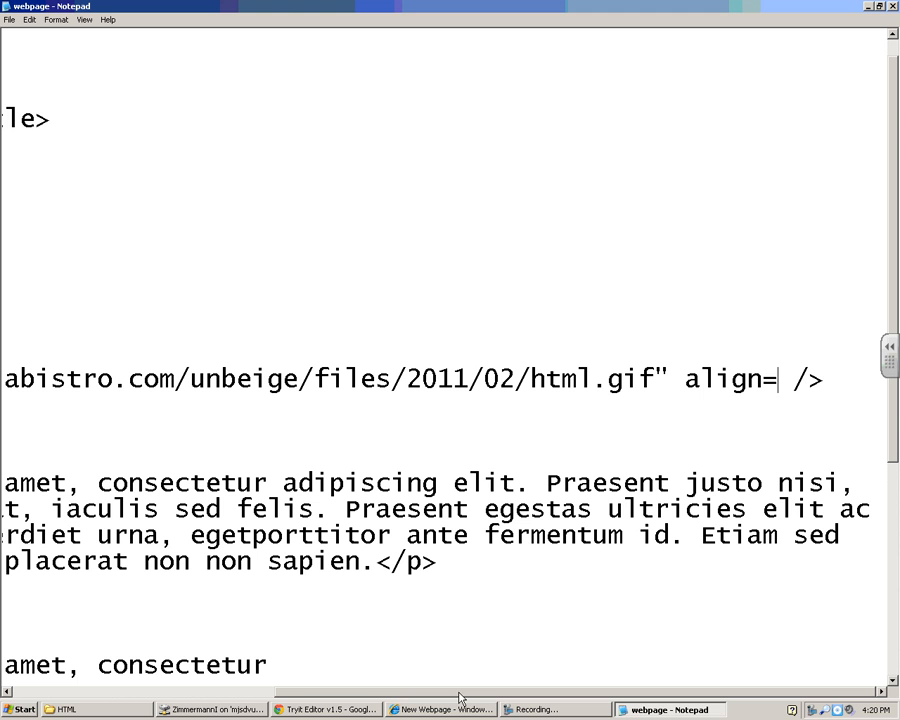
text("left)
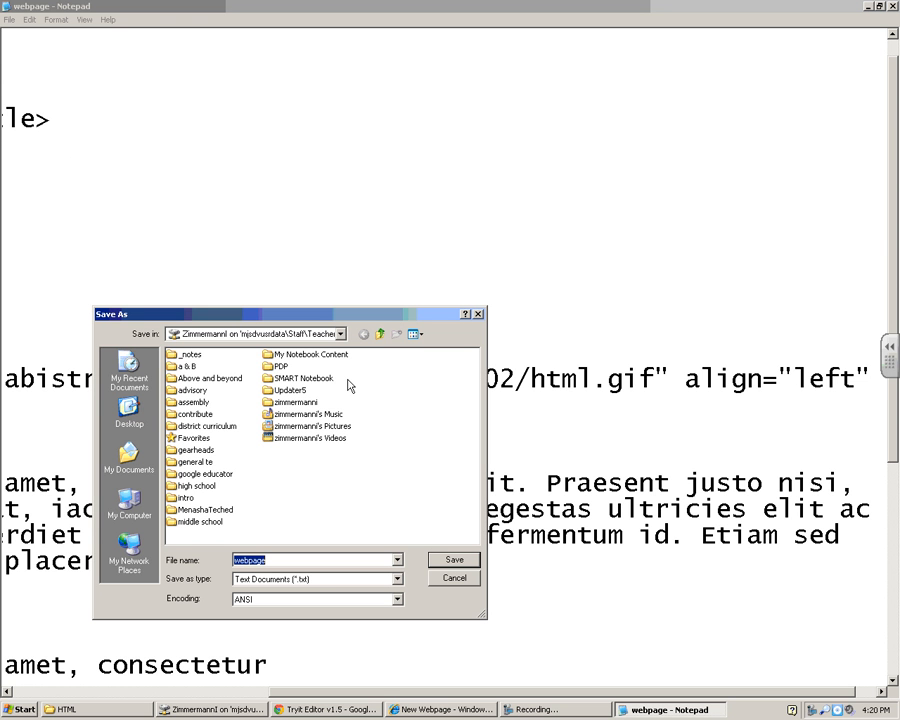
mouse_move(128, 504)
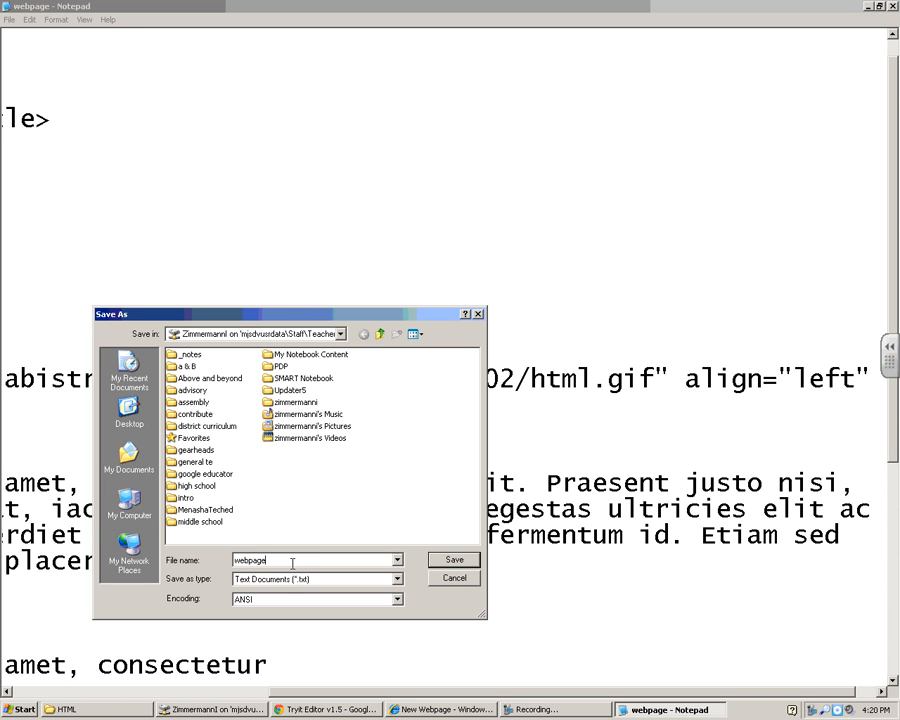
Step: Save the file as webpage.html, confirming replacement of the existing file
text(.html)
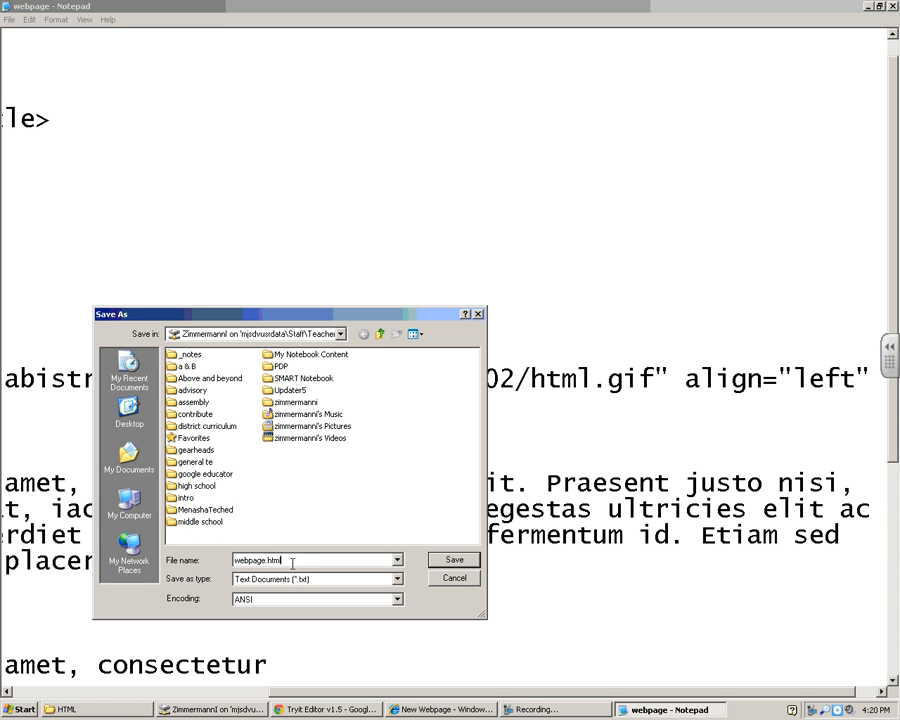
click(452, 560)
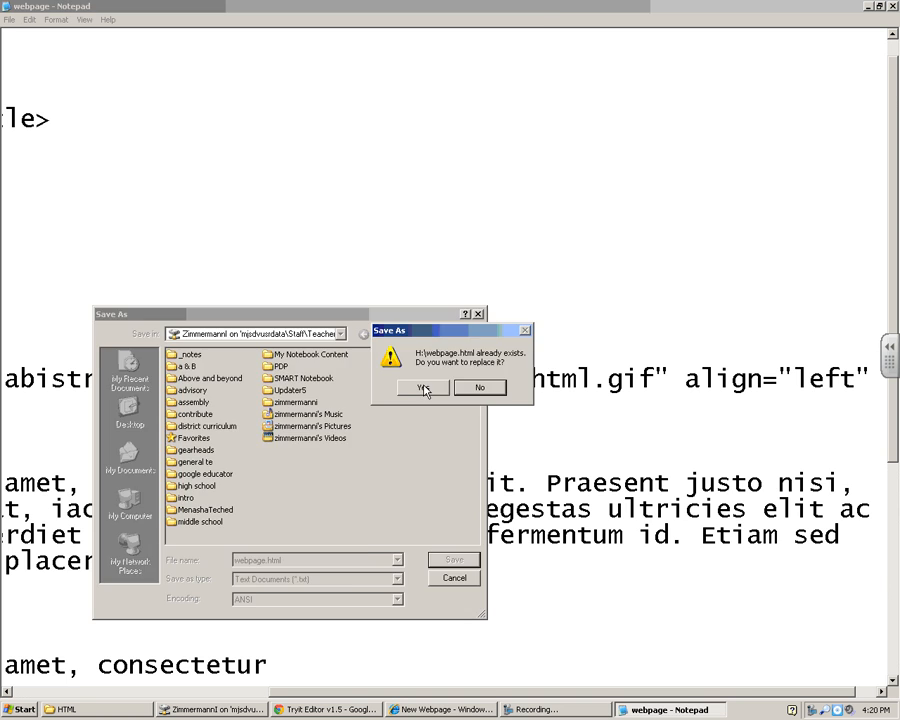
click(424, 388)
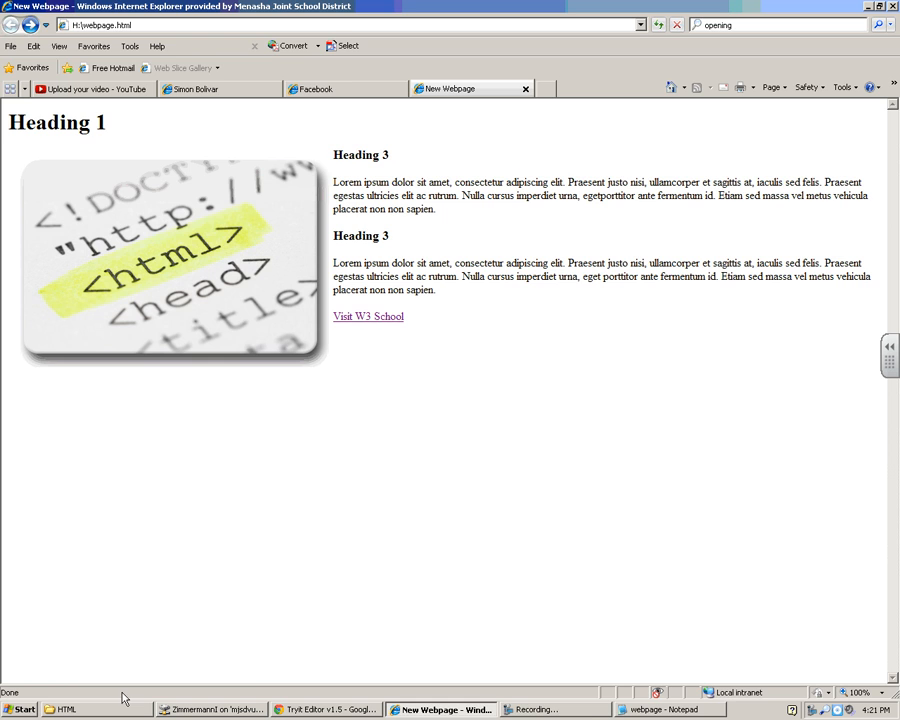
Step: Return to the webpage source in Notepad after checking the left-aligned image
click(668, 708)
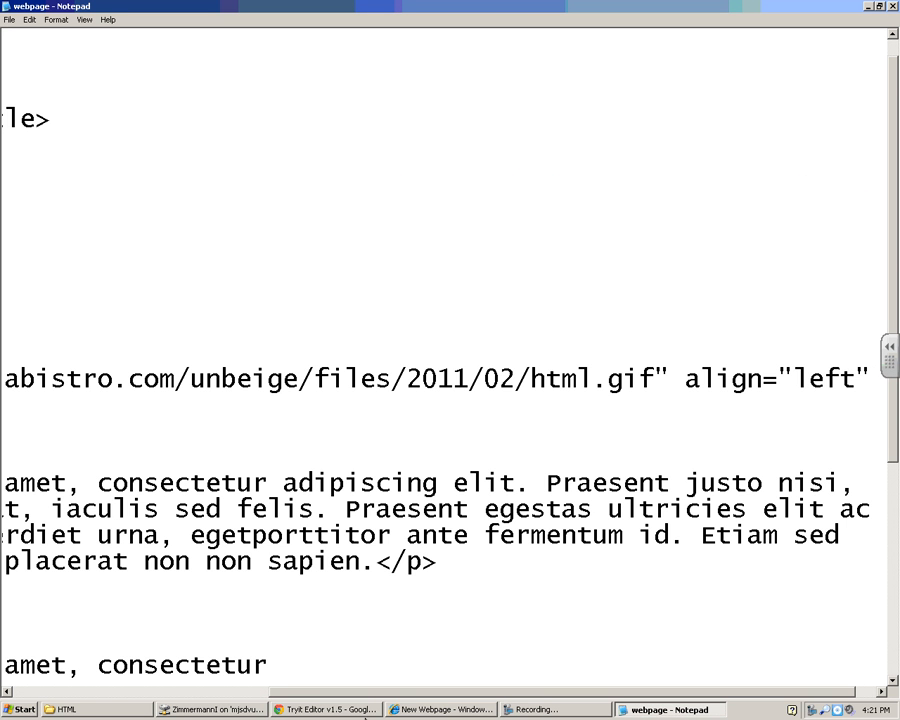
Step: Change the img align value from left to right and view the result in Internet Explorer
double_click(820, 380)
text(righ)
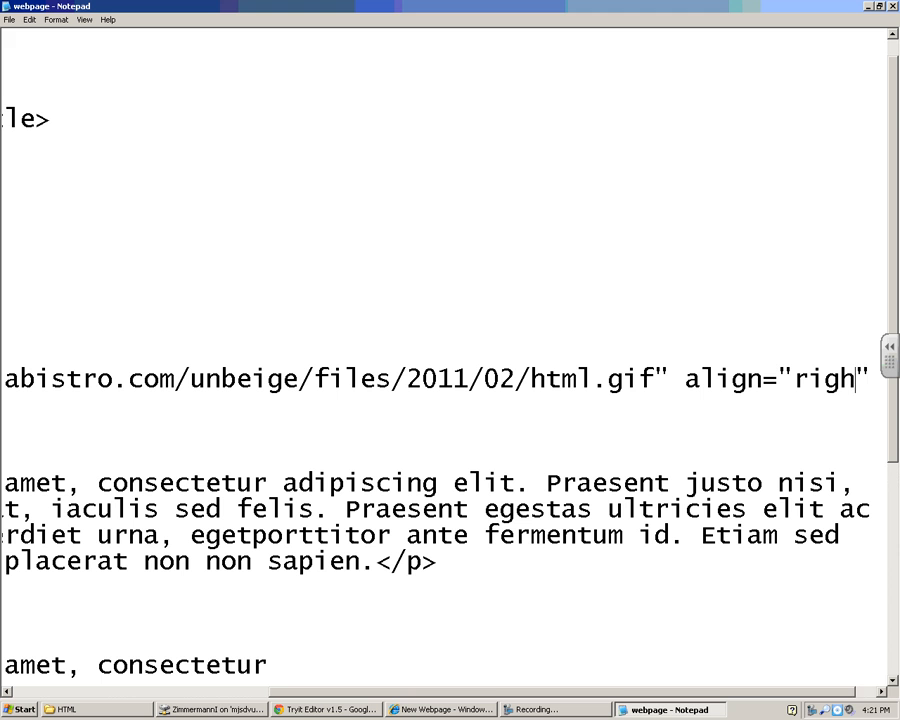
text(t")
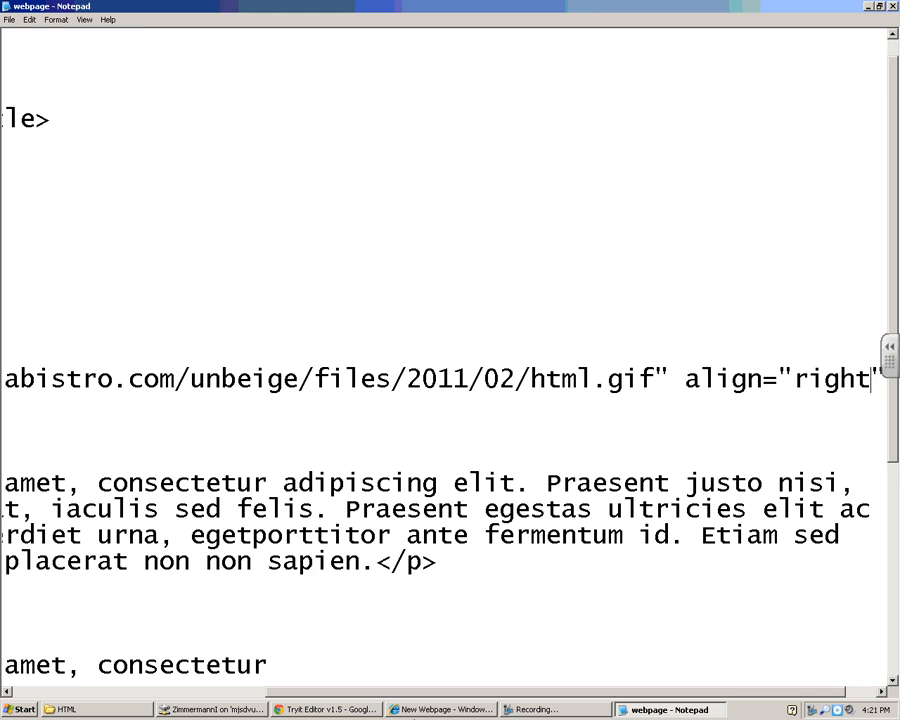
click(440, 708)
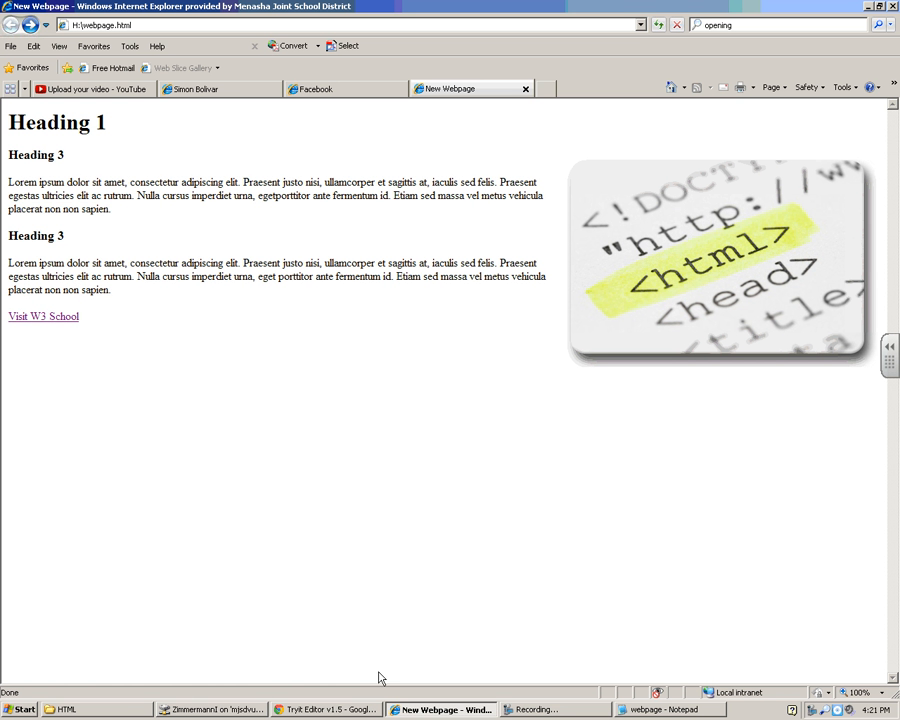